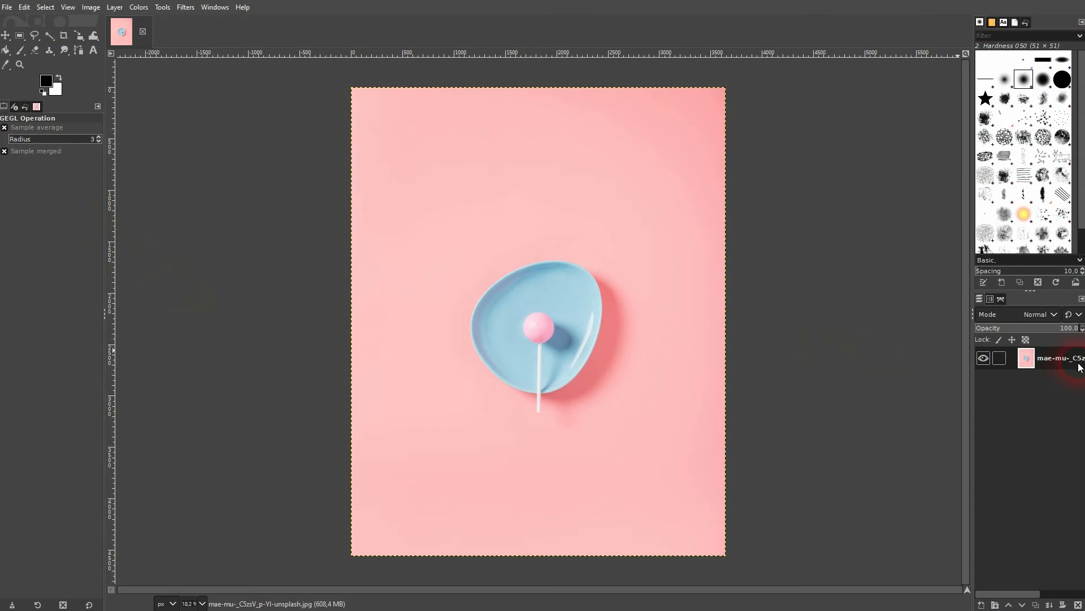
- Rename the imported lollipop photo layer to 'Original'
{"action": "double_click", "coordinate": [1061, 357]}
{"action": "type", "text": "Original"}
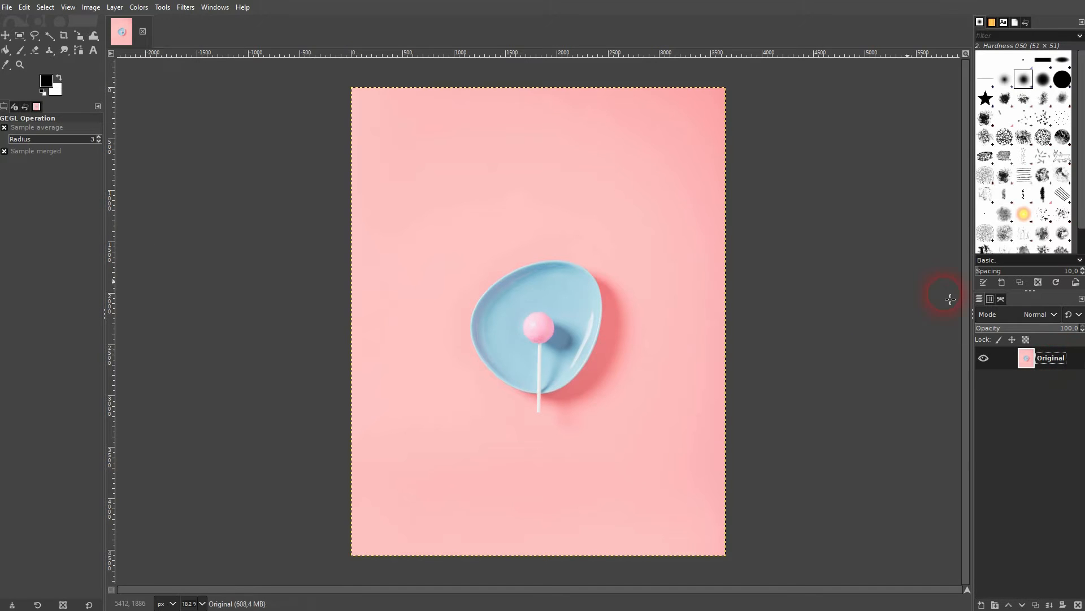
{"action": "left_click", "coordinate": [138, 7]}
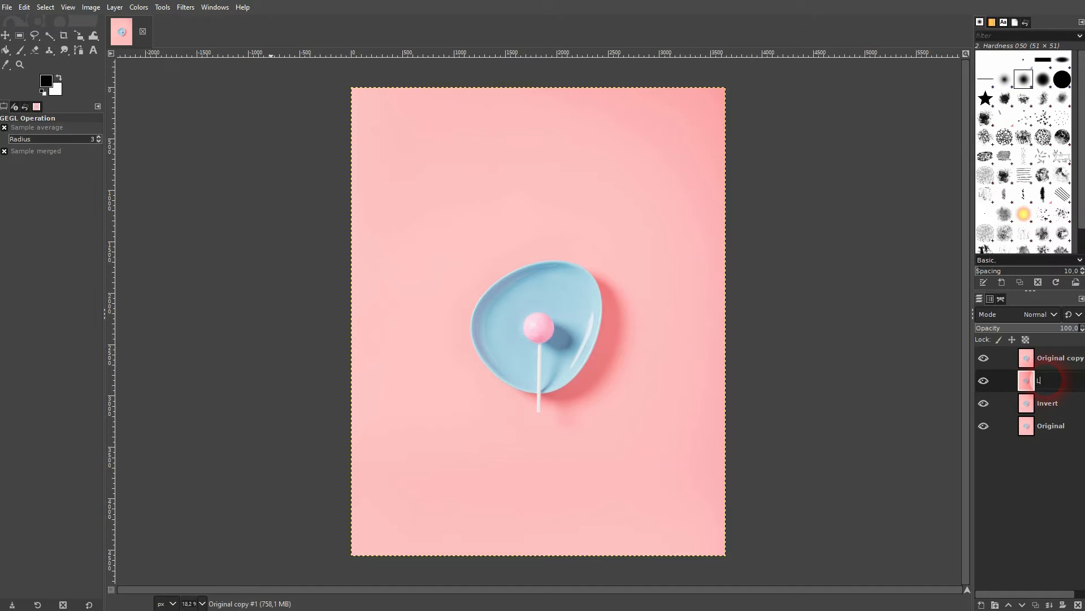
- Rename the duplicate layers to 'Linear Invert' and 'Value Invert', keeping Invert visible
{"action": "type", "text": "Linear Invert"}
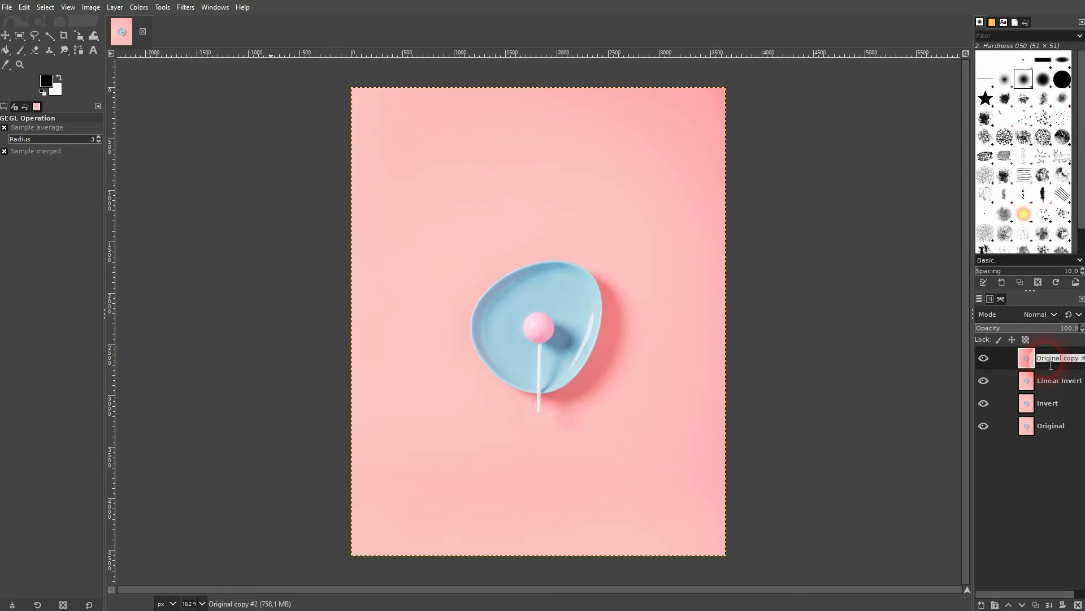
{"action": "type", "text": "Value Invert"}
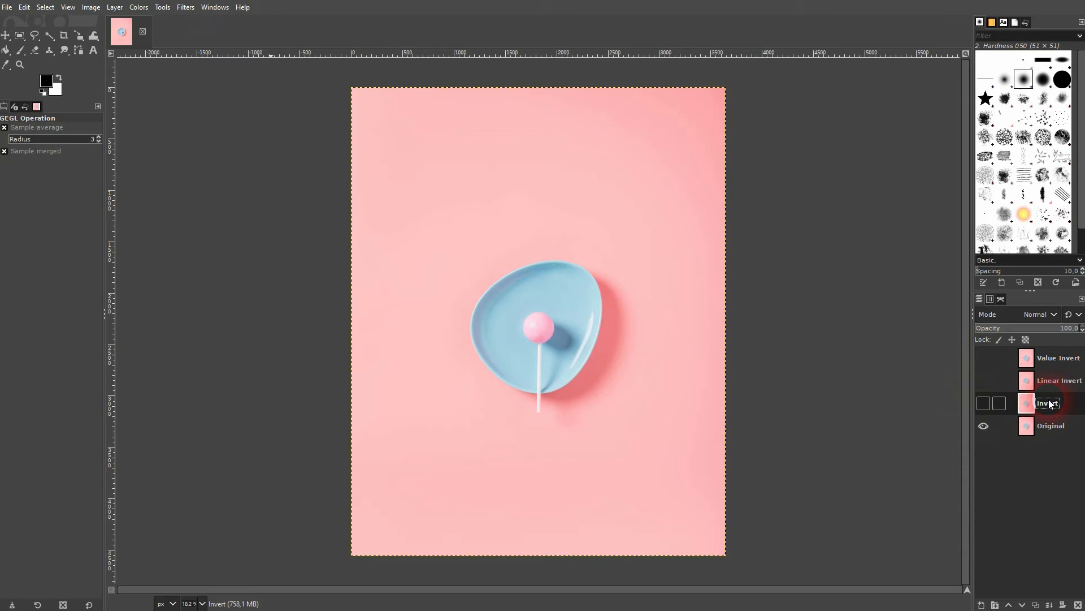
{"action": "left_click", "coordinate": [984, 403]}
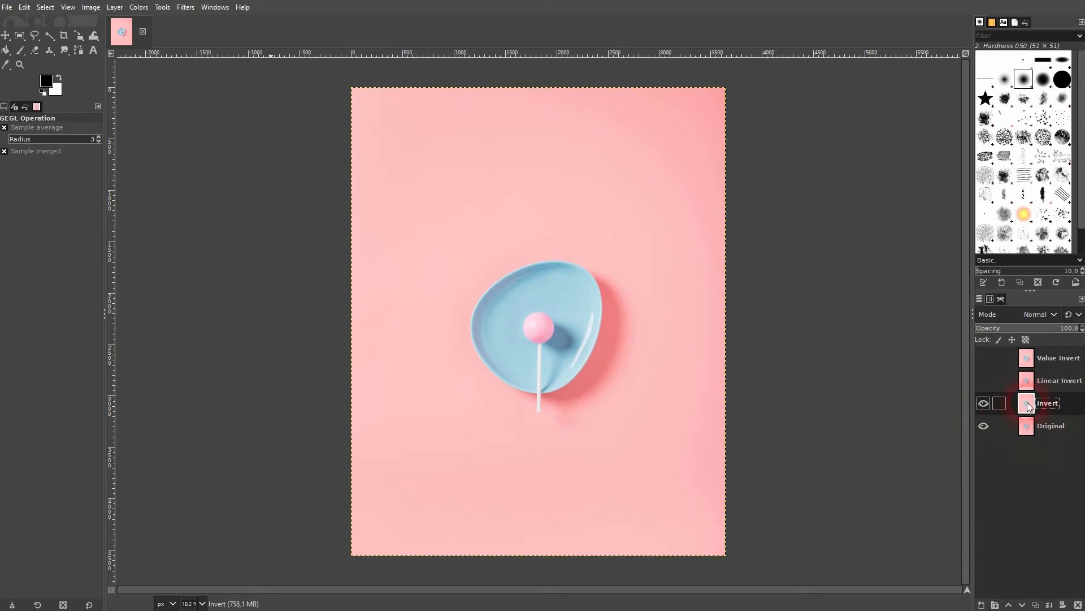
- Apply Colors > Invert to the Invert layer
{"action": "left_click", "coordinate": [139, 7]}
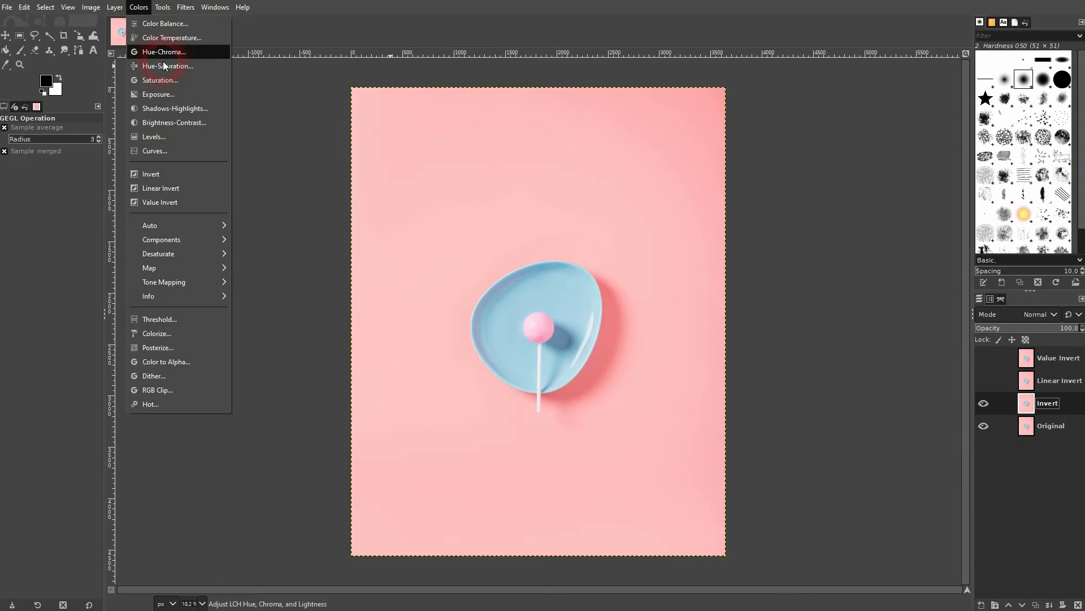
{"action": "left_click", "coordinate": [150, 174]}
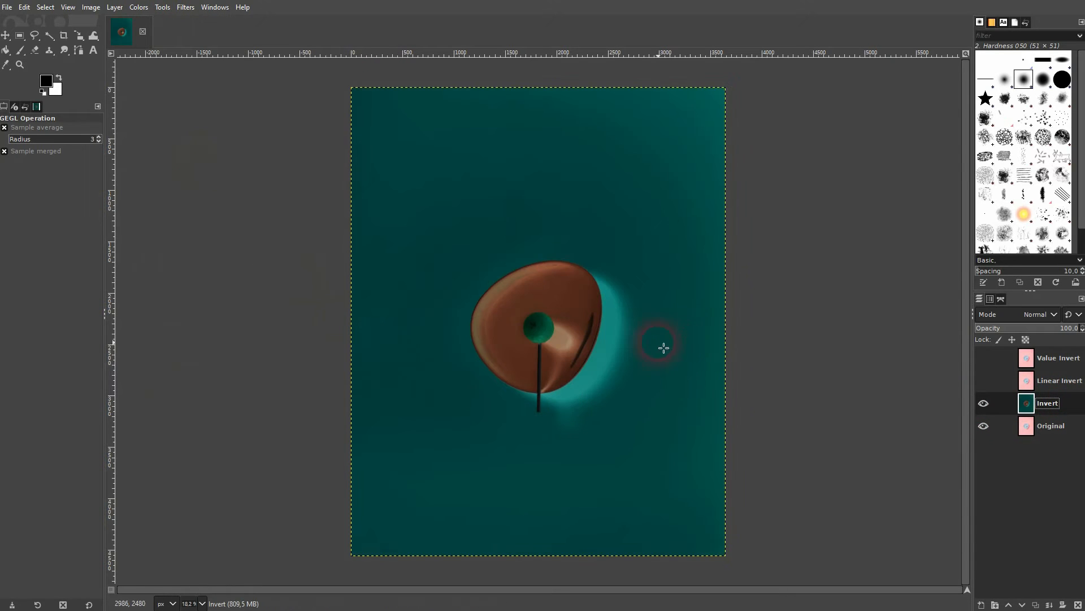
{"action": "left_click", "coordinate": [984, 403]}
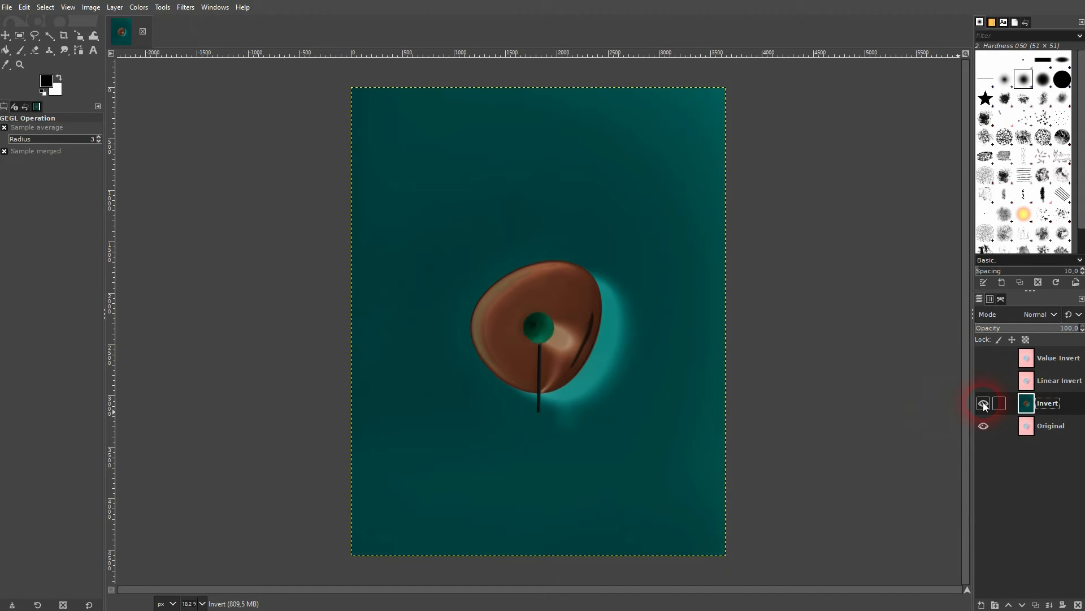
- Show the Linear Invert layer and apply a Linear Invert to it
{"action": "left_click", "coordinate": [983, 403]}
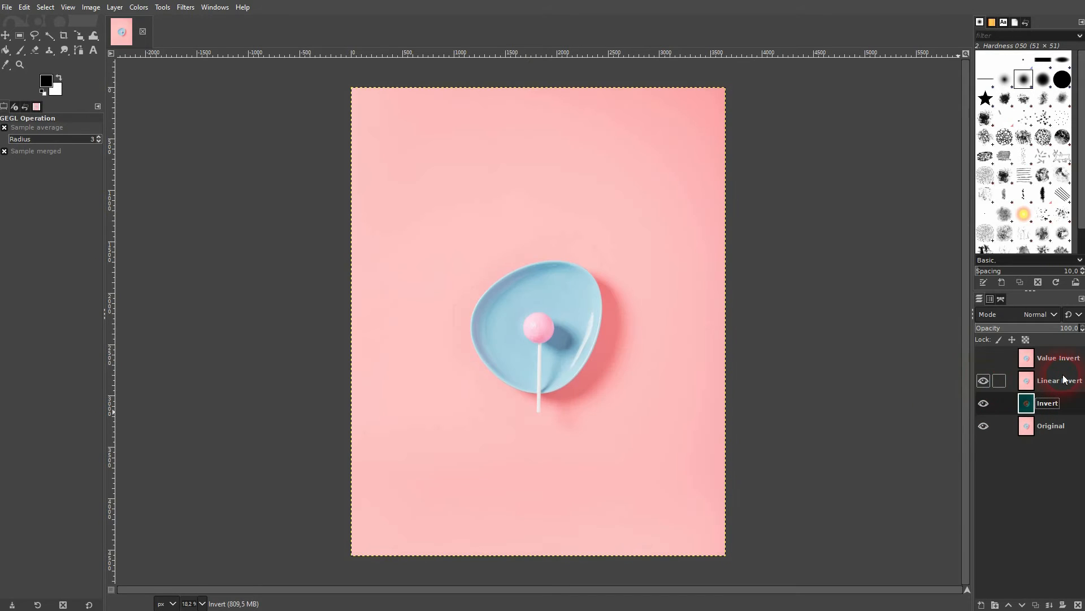
{"action": "left_click", "coordinate": [139, 7]}
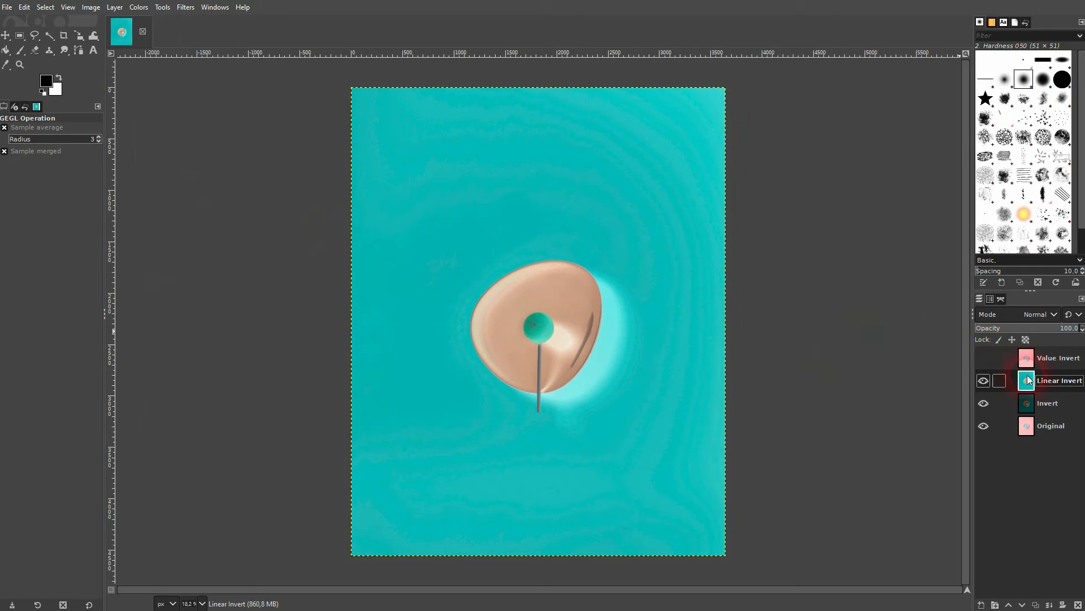
{"action": "left_click", "coordinate": [983, 380]}
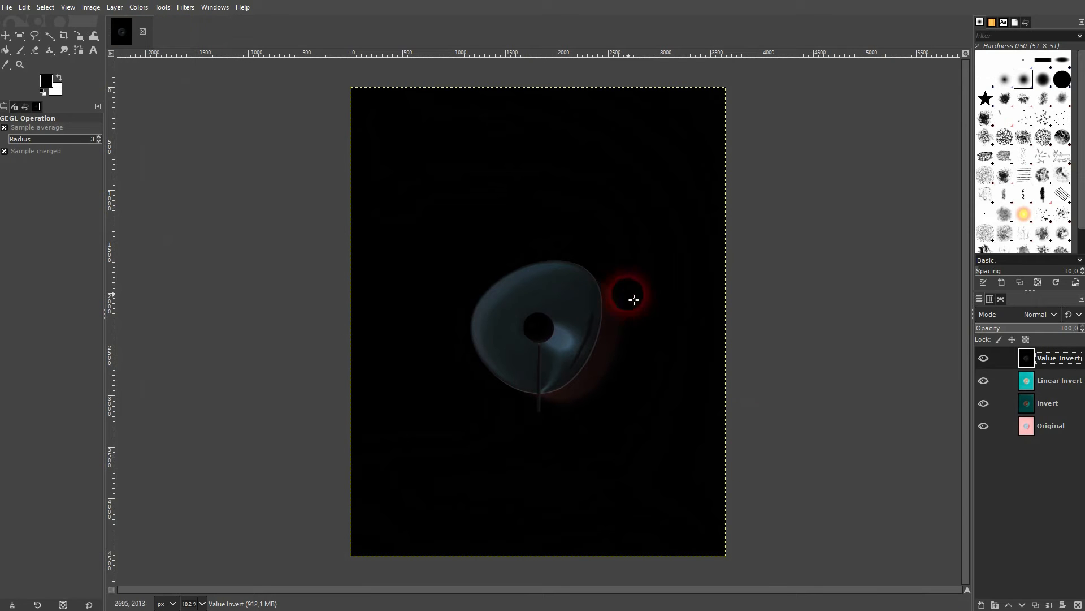
- Apply Value Invert to the Value Invert layer from the Colors menu
{"action": "left_click", "coordinate": [139, 7]}
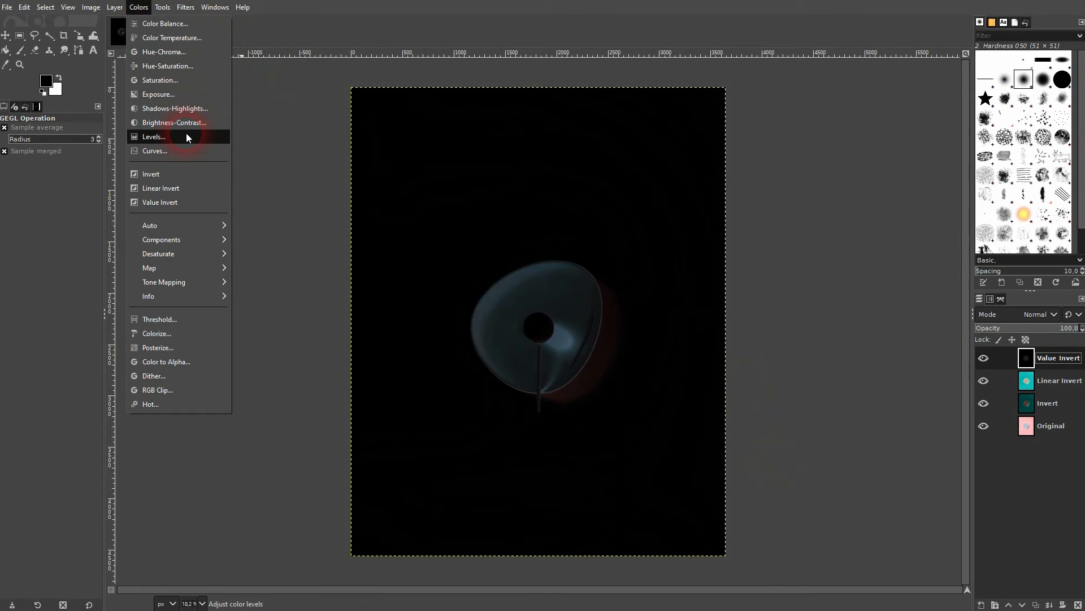
- Inspect the Original layer's Levels without applying changes and hide the Value Invert layer
{"action": "left_click", "coordinate": [153, 136]}
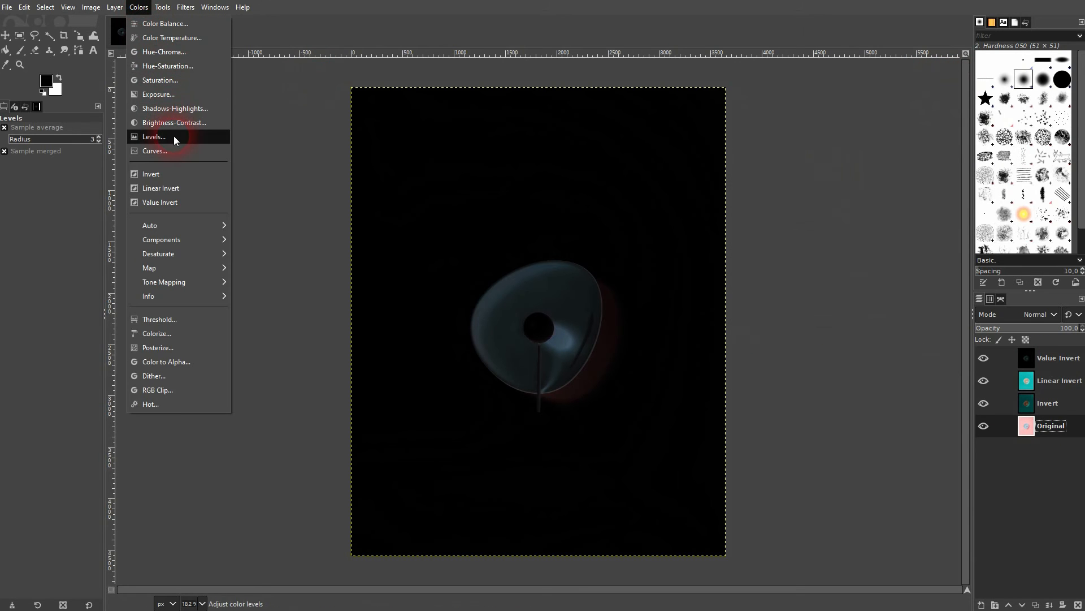
{"action": "left_click", "coordinate": [152, 136]}
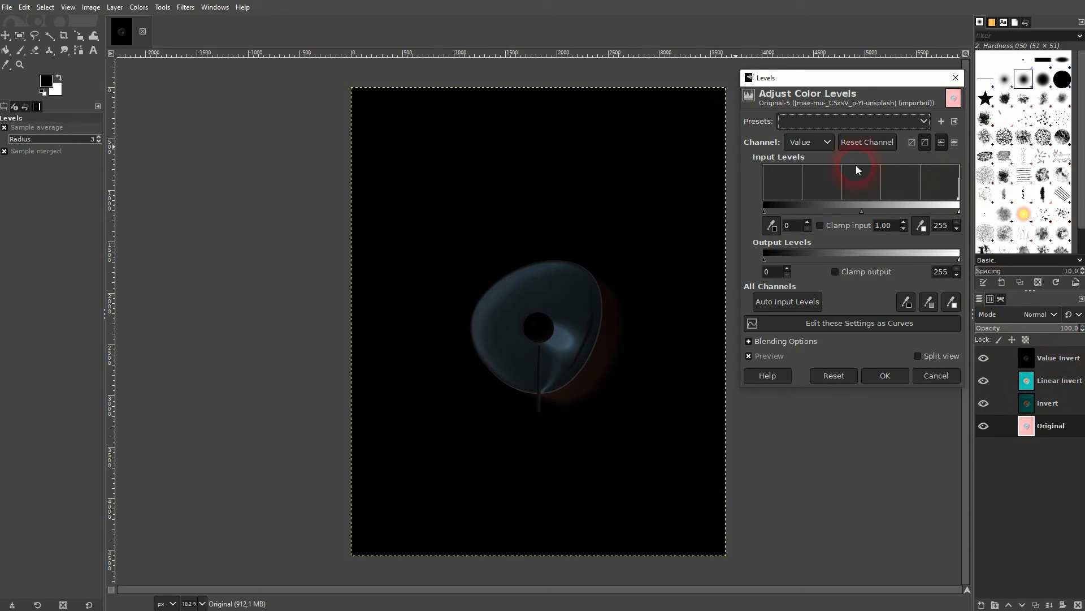
{"action": "left_click", "coordinate": [808, 142]}
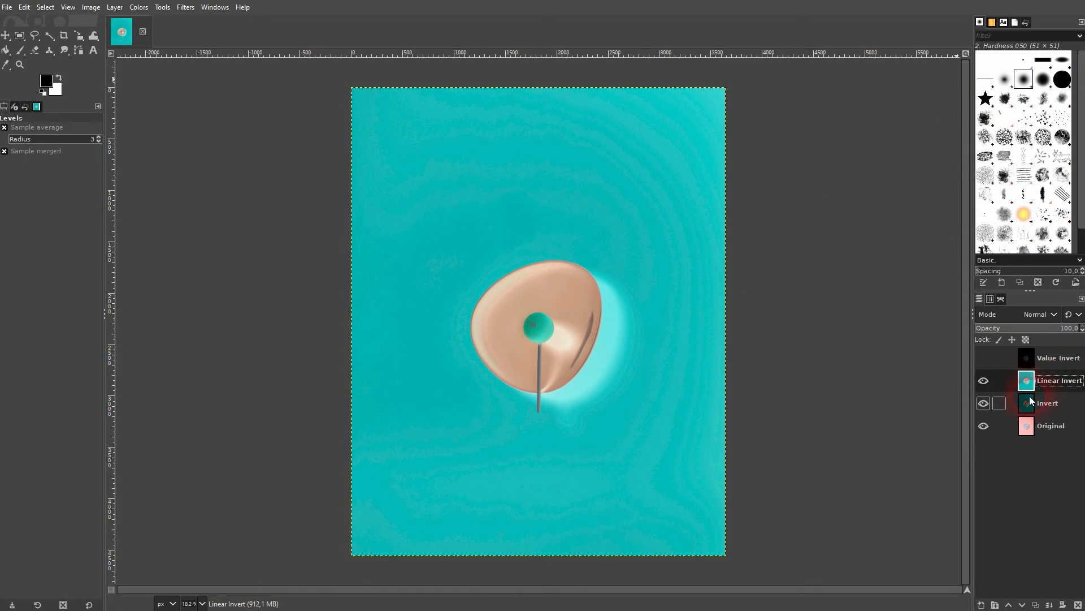
{"action": "left_click", "coordinate": [1051, 425]}
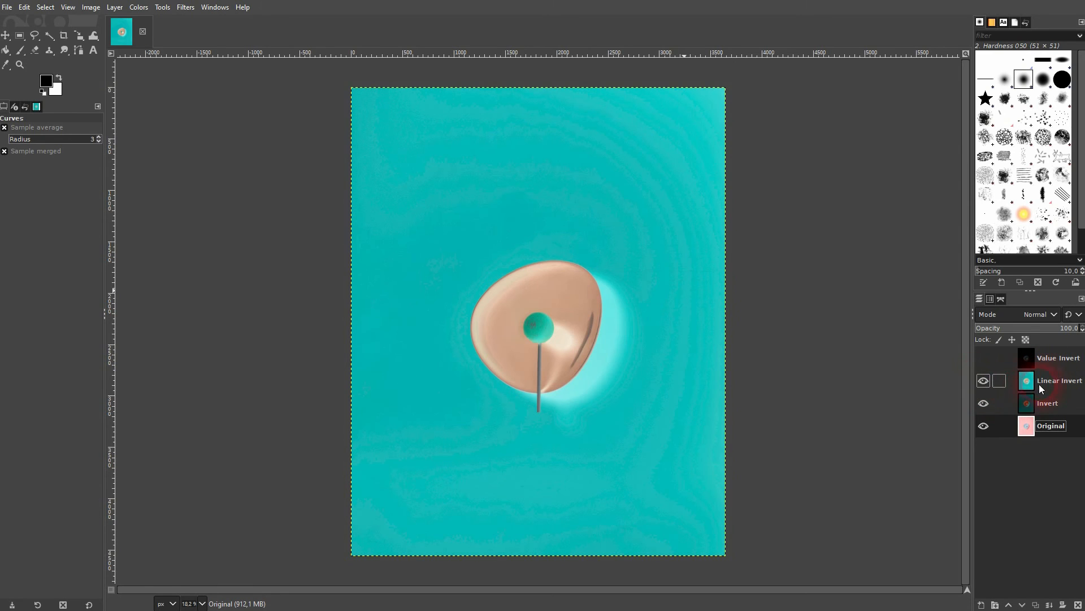
{"action": "left_click", "coordinate": [1060, 380]}
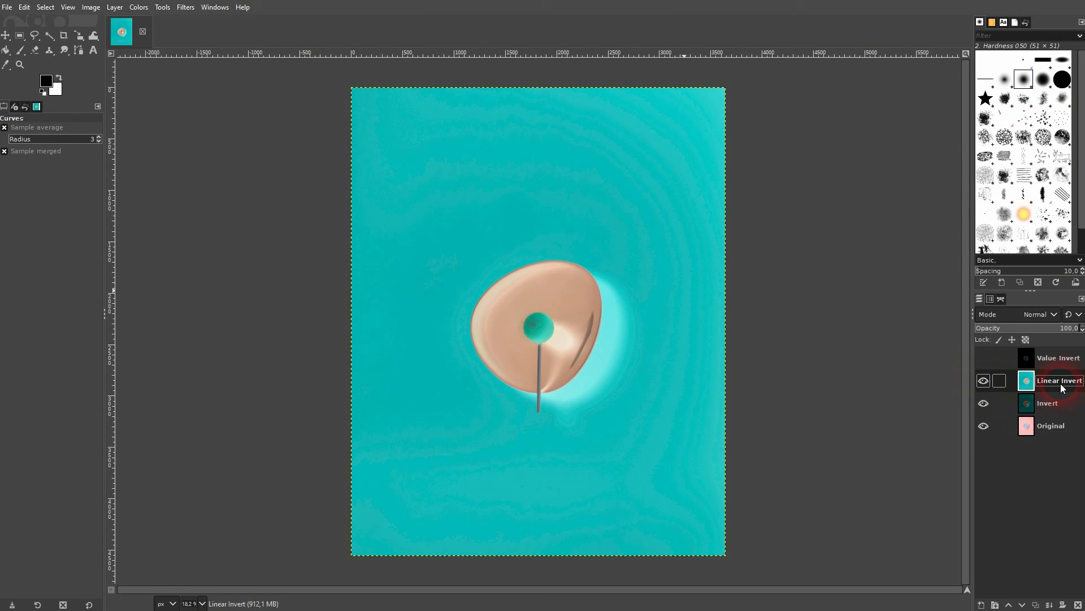